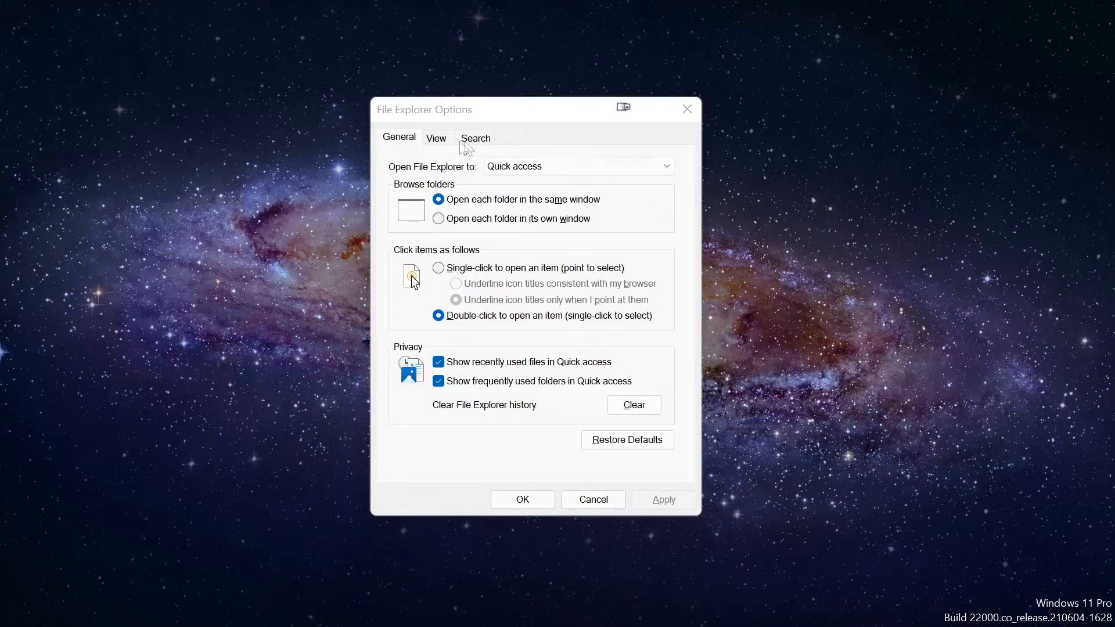
mouse_move(443, 148)
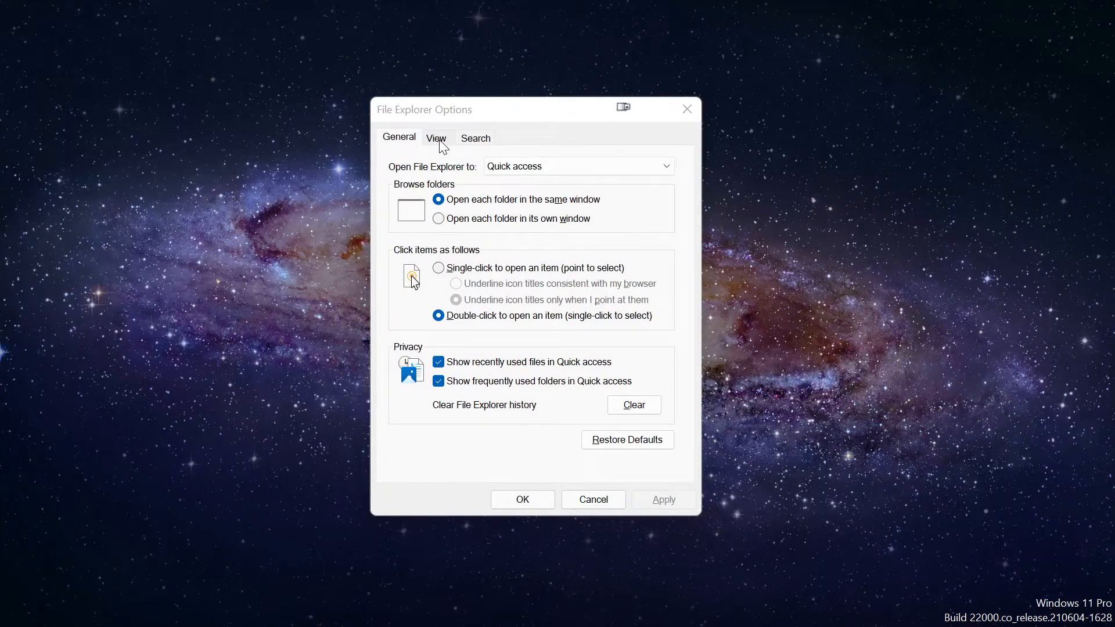
On the View tab, choose 'Show hidden files, folders, and drives'.
left_click(436, 137)
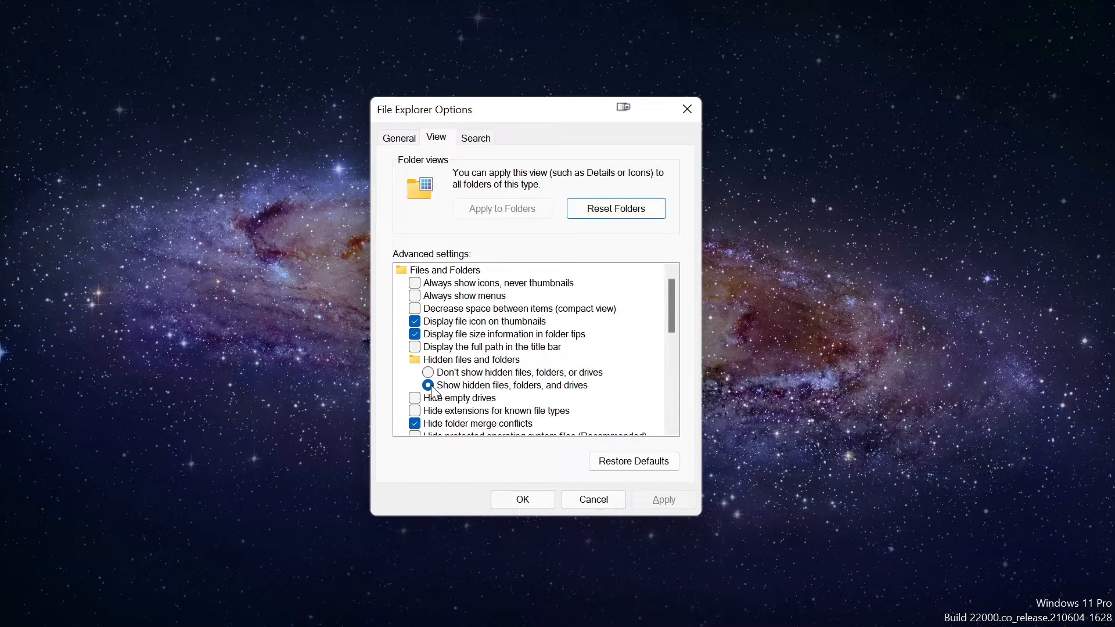
left_click(429, 385)
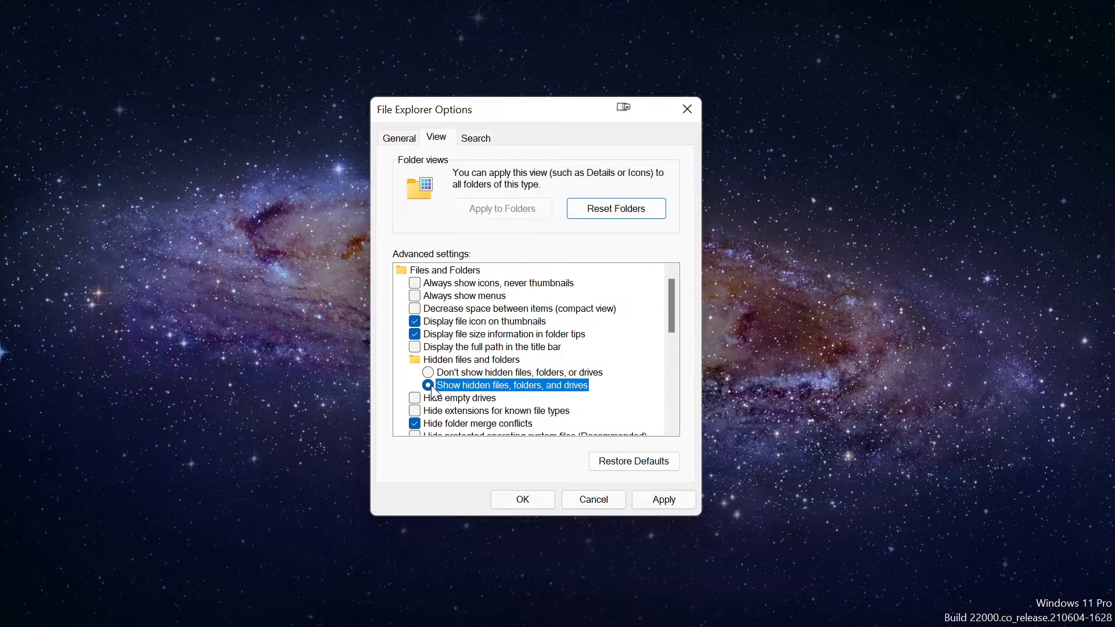
scroll("down", 3)
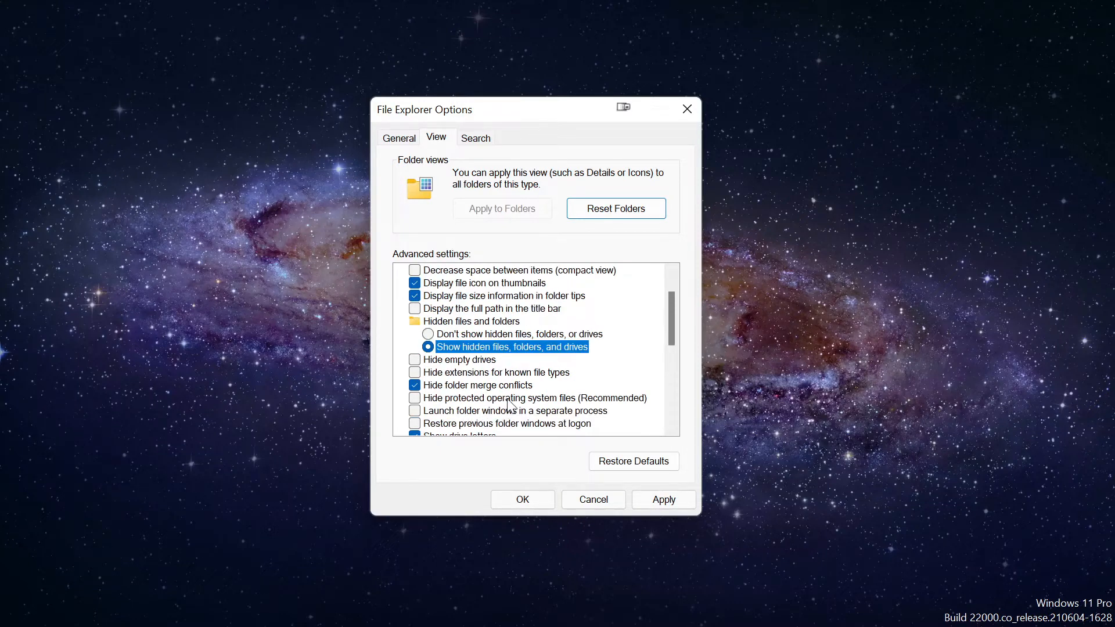
Uncheck 'Hide protected operating system files (Recommended)' and confirm Yes on the warning.
left_click(414, 397)
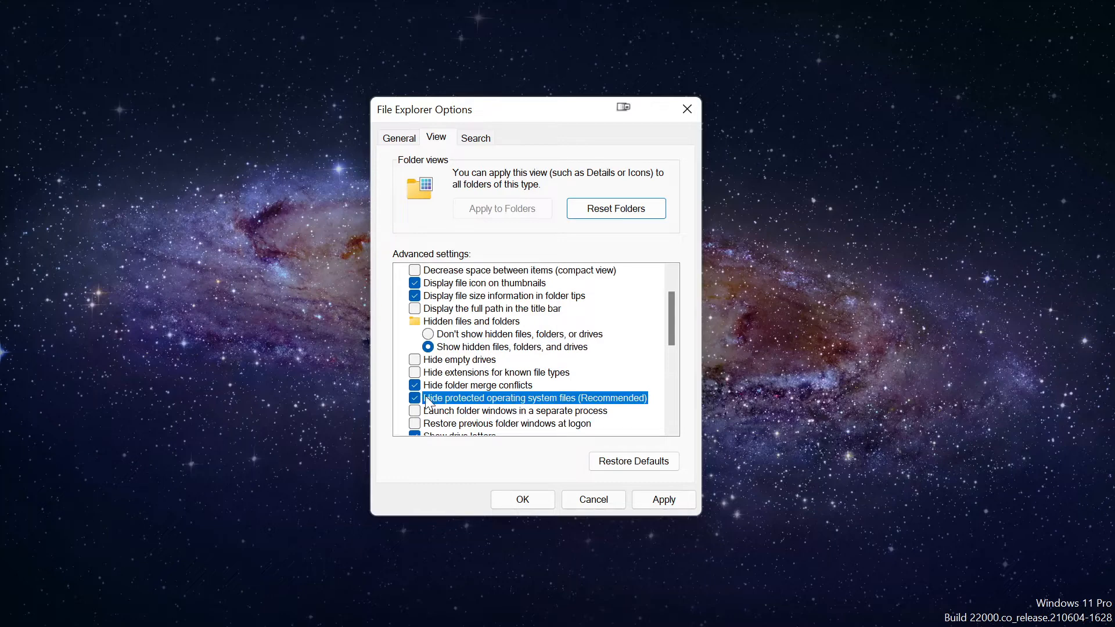
left_click(414, 397)
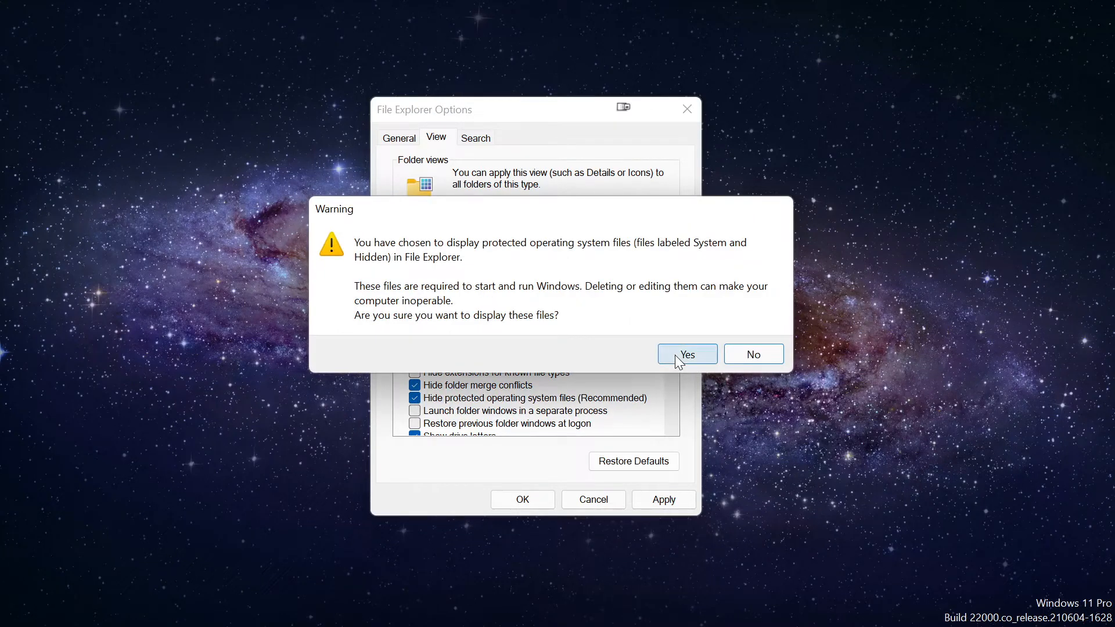
left_click(686, 354)
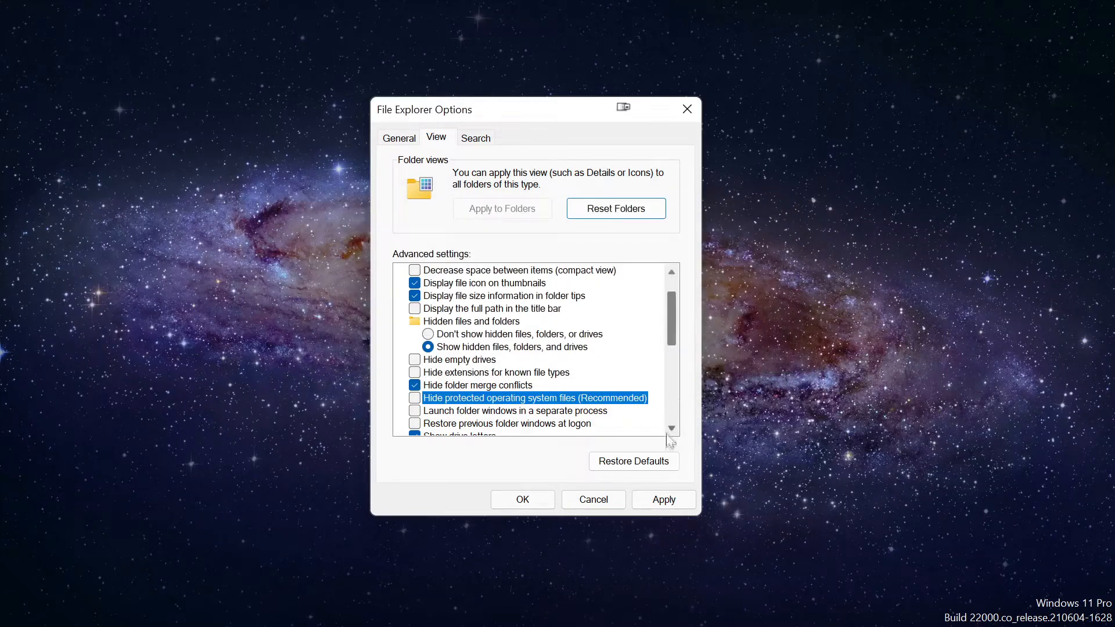